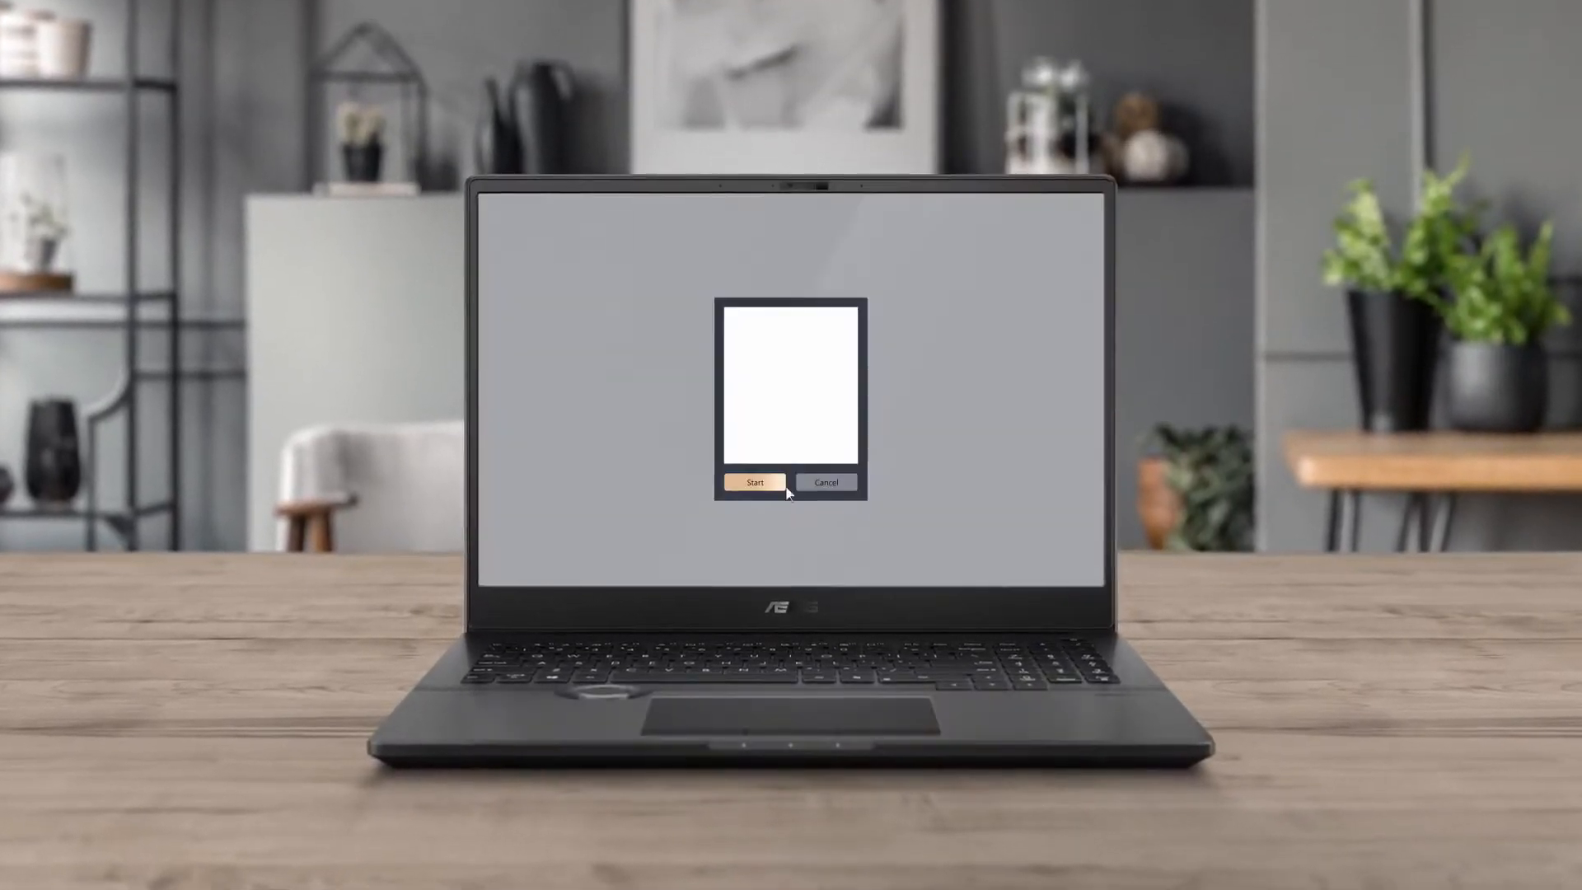
Start the monitor calibration measurement run from the calibration prompt.
{"action": "left_click", "coordinate": [753, 481]}
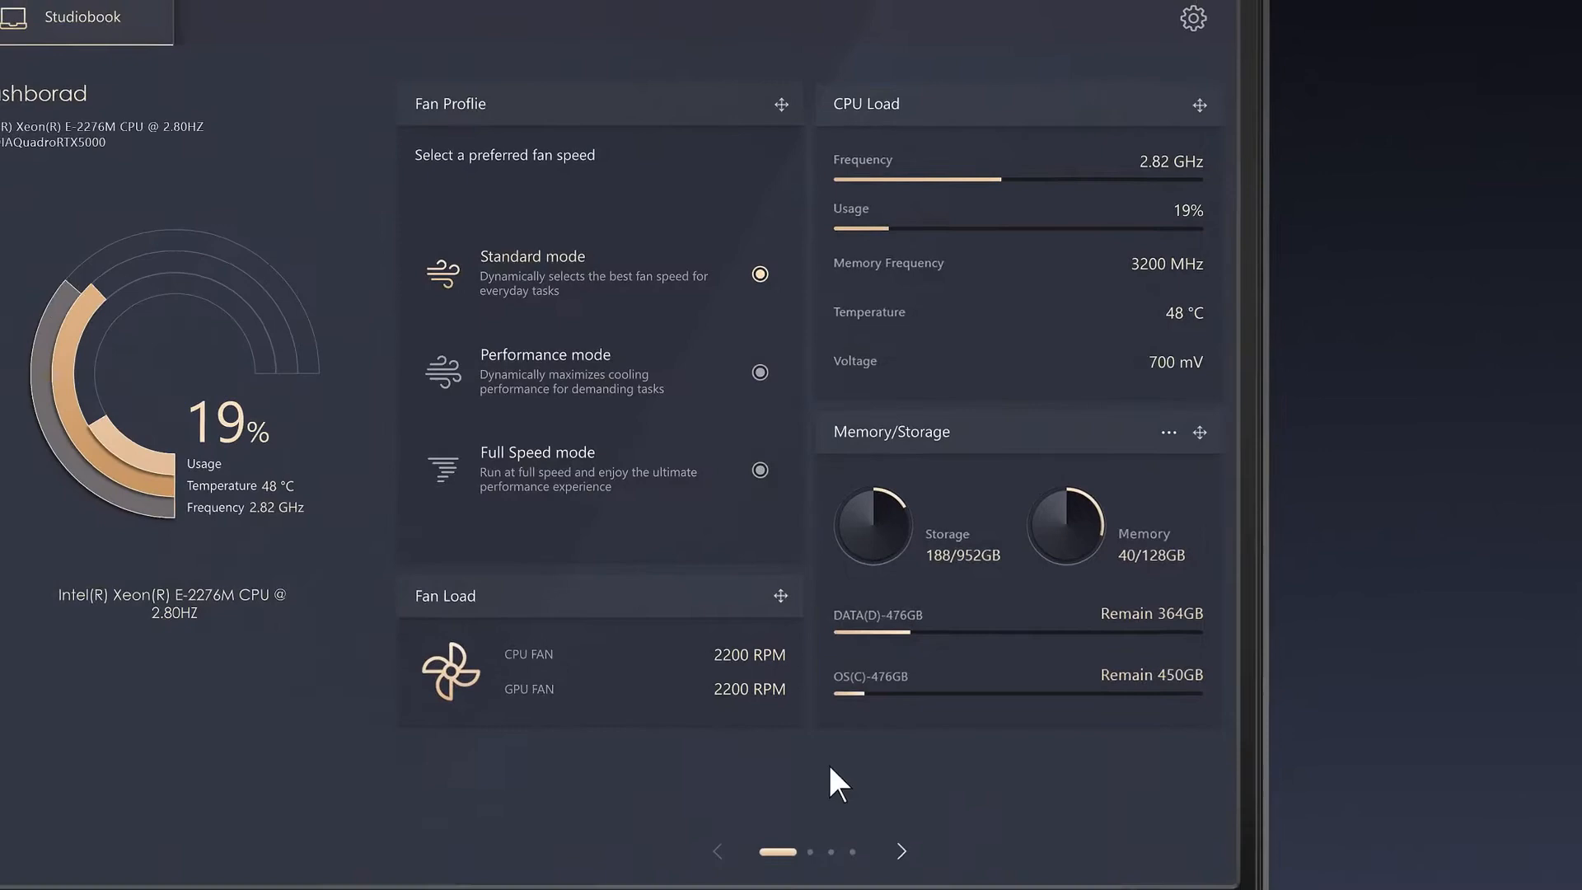
Page through the dashboard cards to CPU load, memory/storage and the calibration card.
{"action": "left_click", "coordinate": [899, 829]}
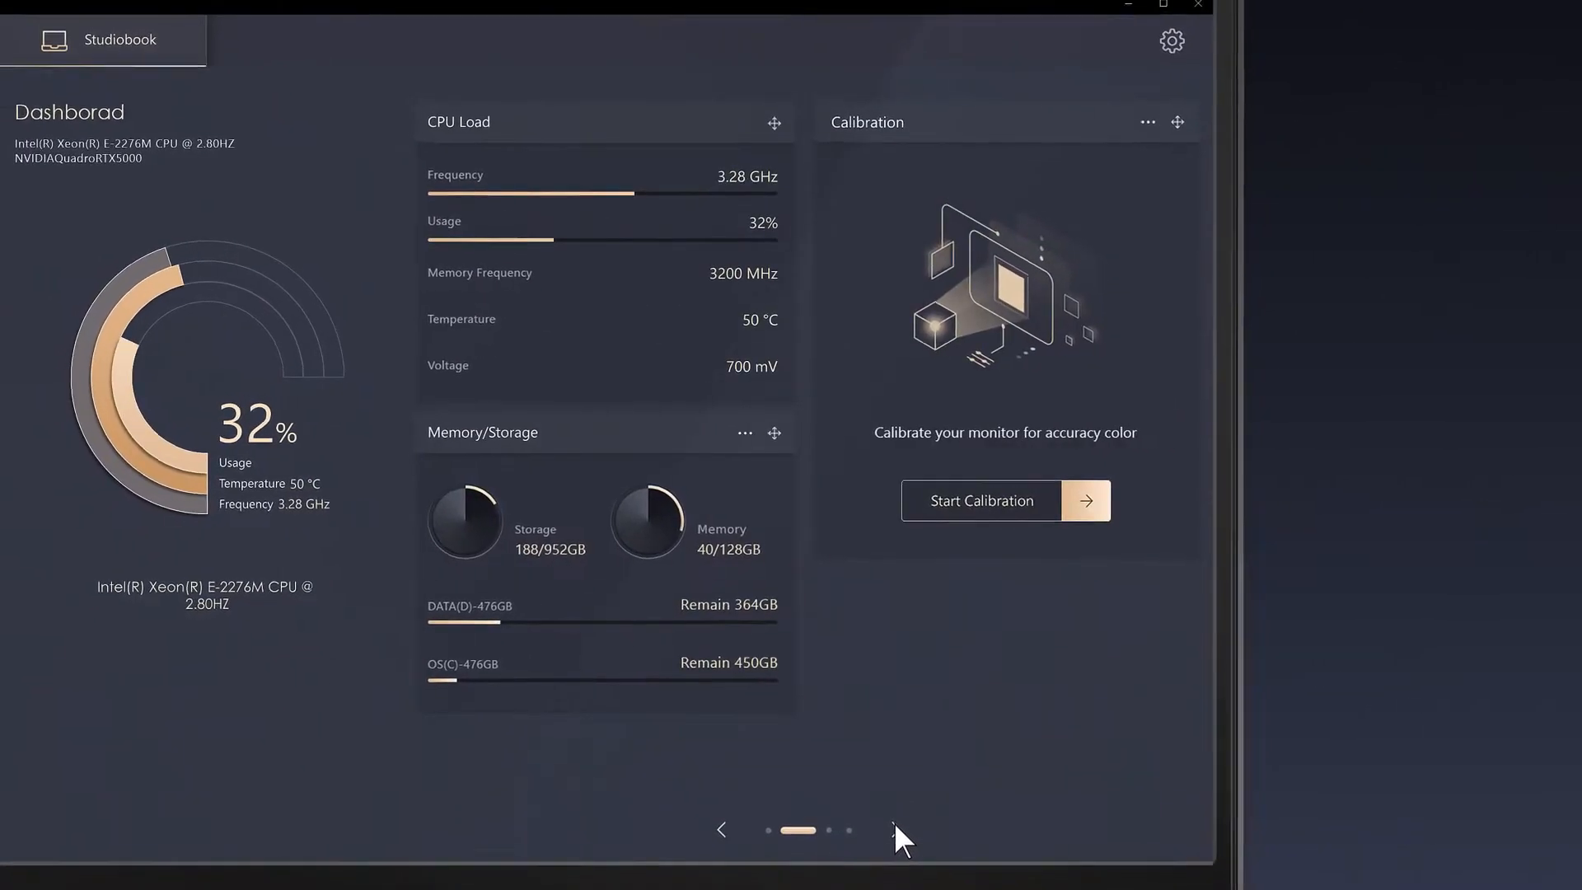
{"action": "left_click", "coordinate": [896, 807]}
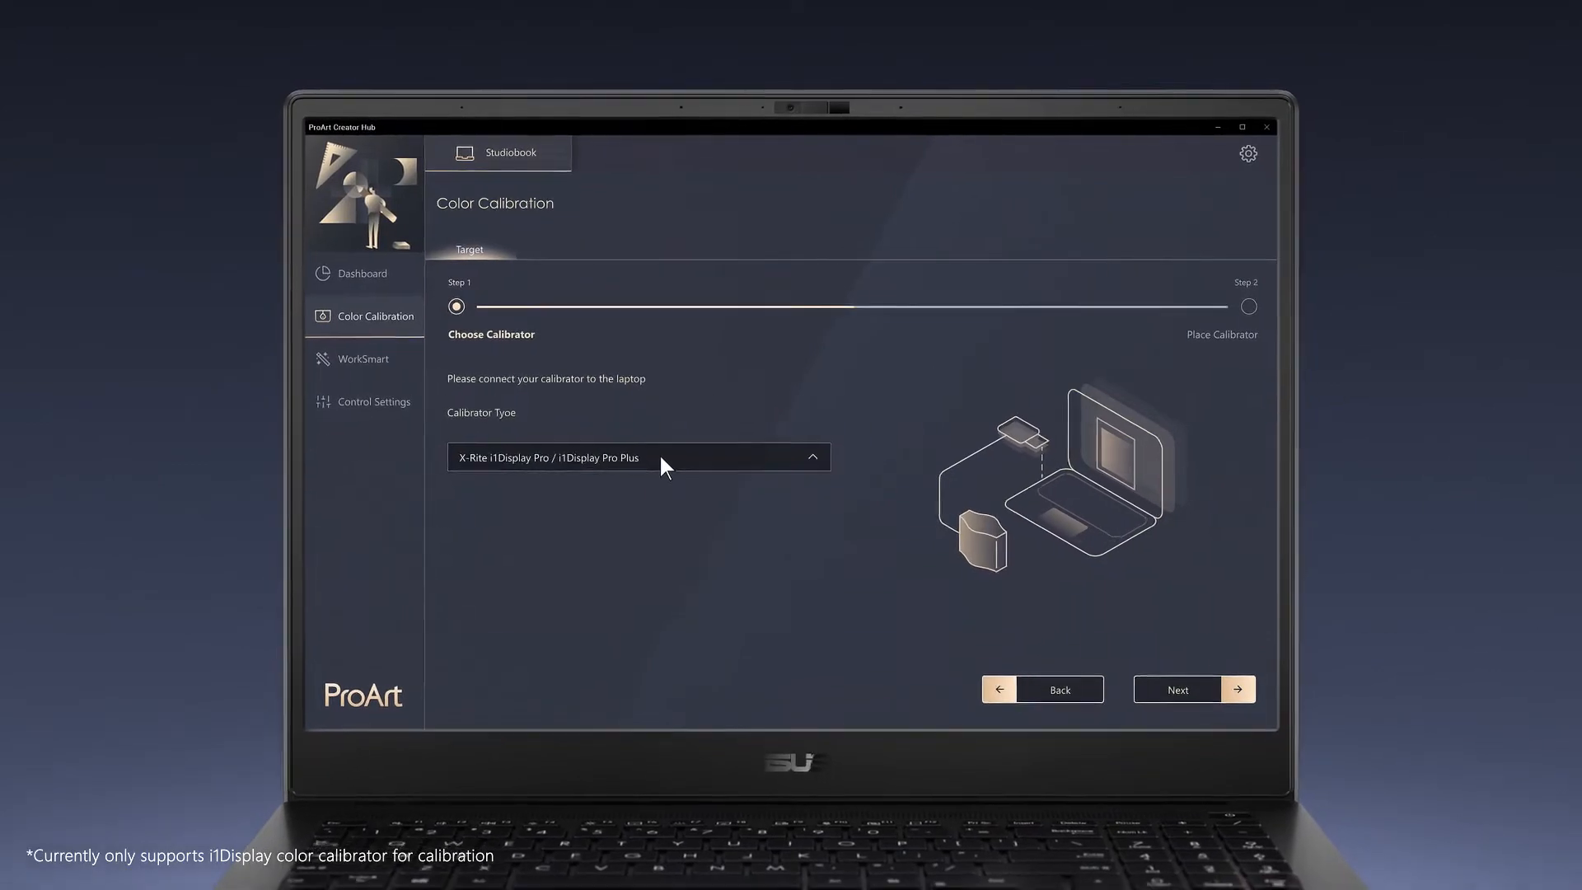
Run calibration with the X-Rite i1Display Pro selected as the calibrator.
{"action": "left_click", "coordinate": [1193, 689]}
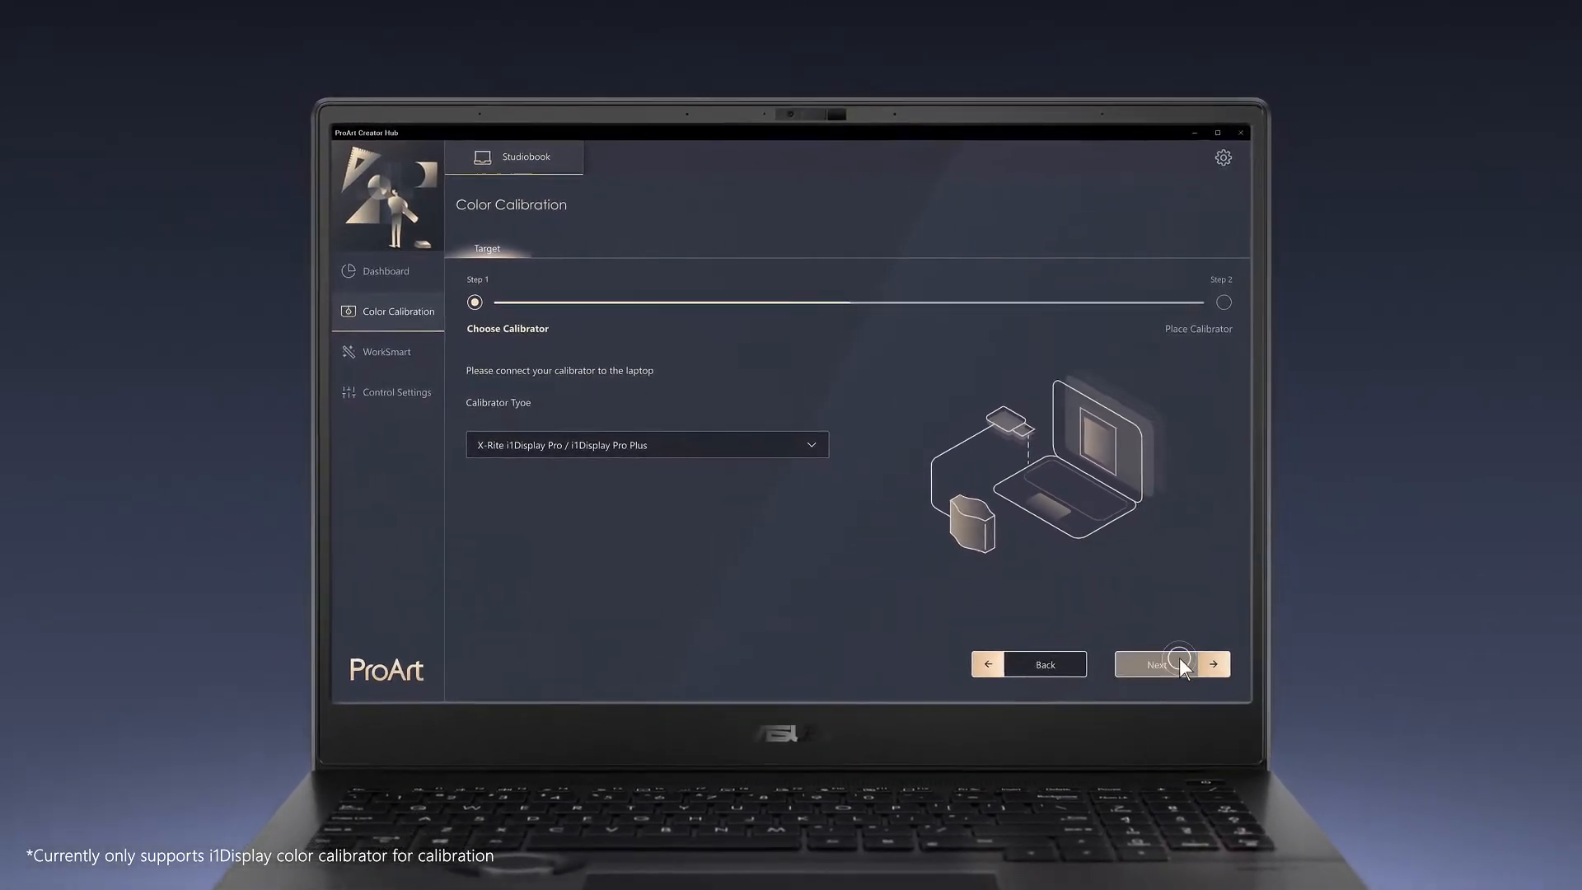
{"action": "left_click", "coordinate": [1170, 664]}
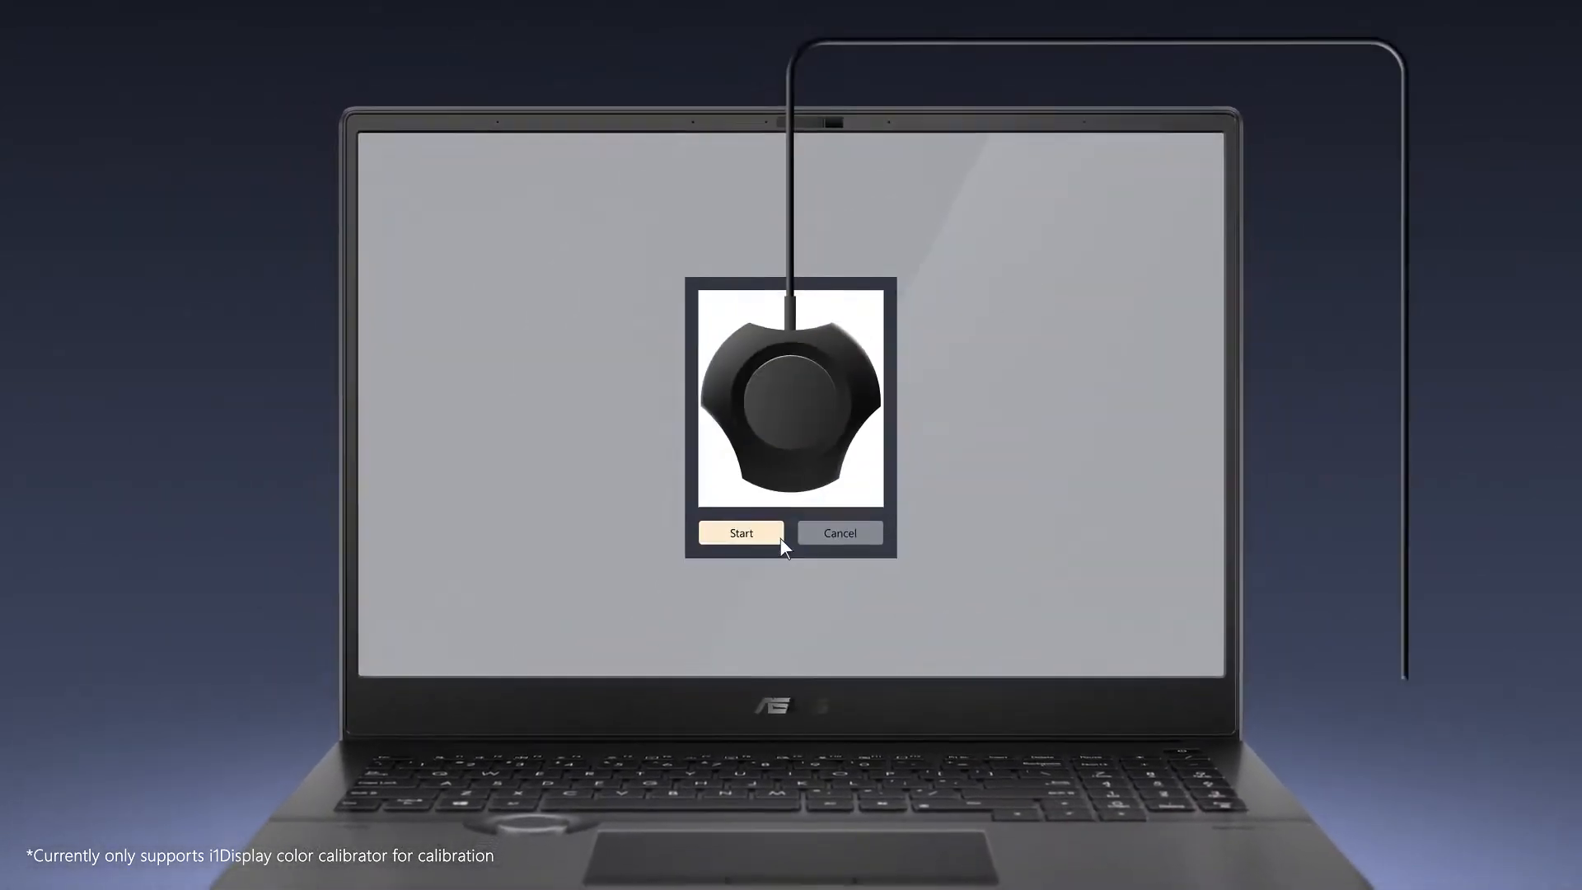
{"action": "left_click", "coordinate": [740, 532]}
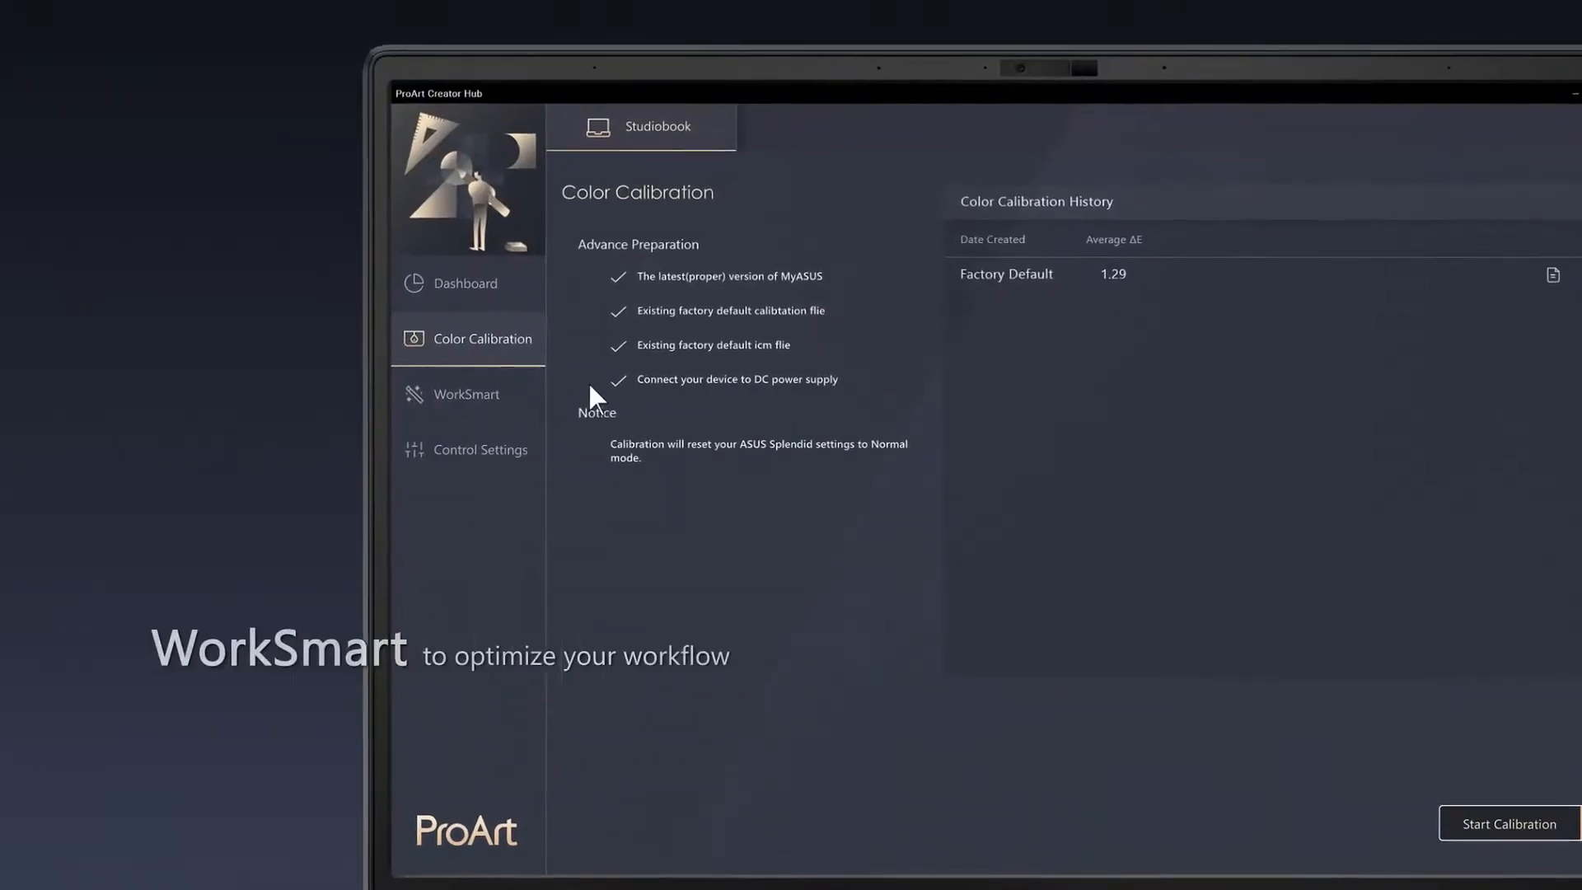
Create WorkSmart Group Name 1 launching After Effects, Photoshop, Edge and Music, with quick launch.
{"action": "left_click", "coordinate": [466, 394]}
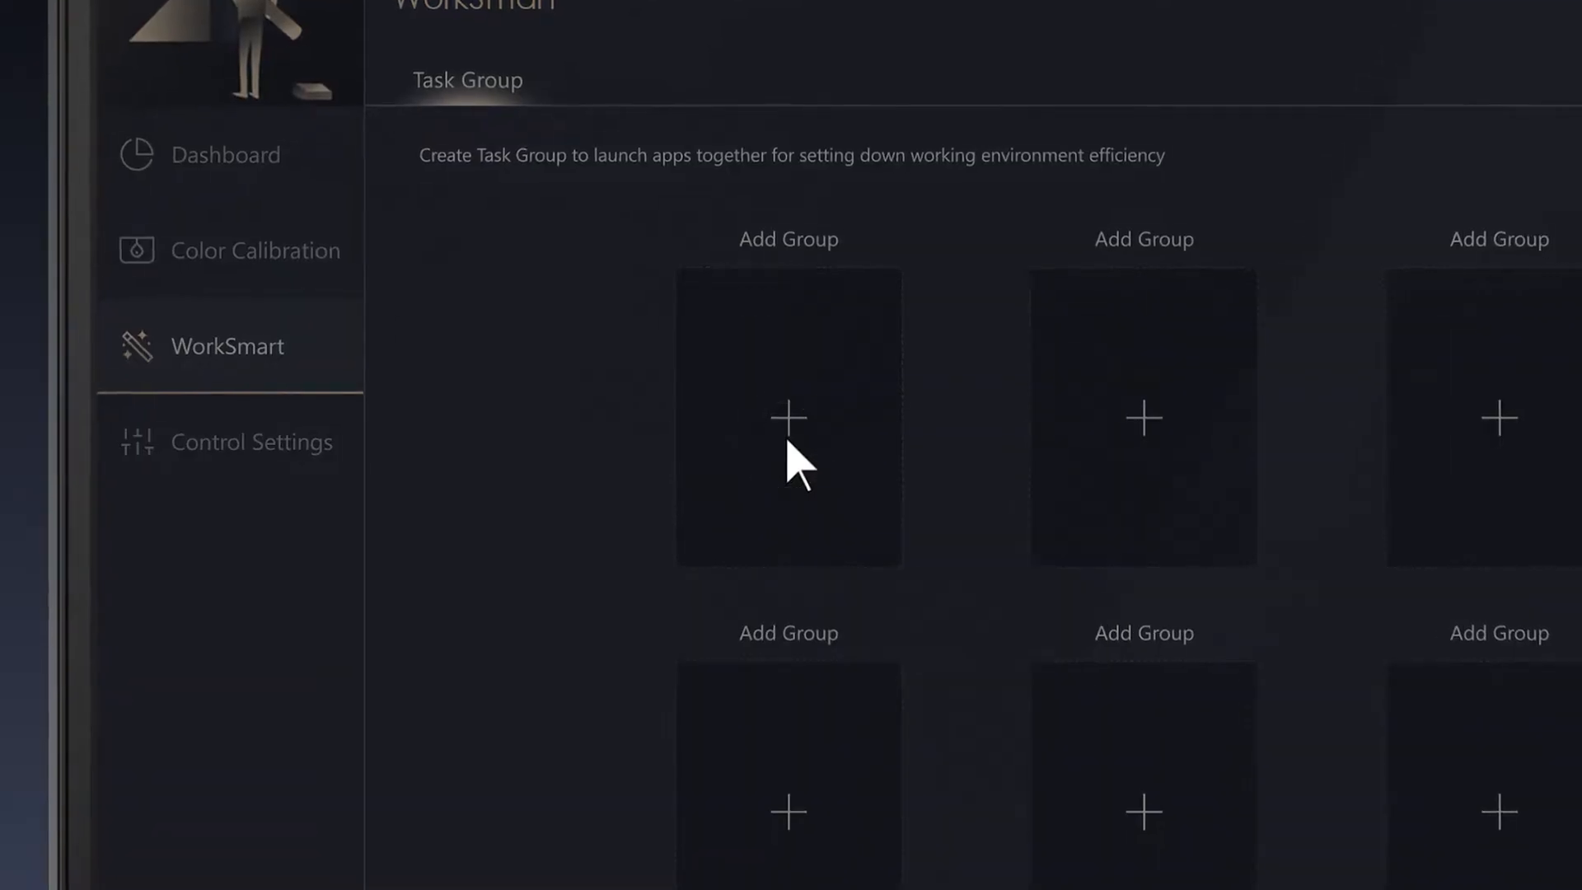
{"action": "left_click", "coordinate": [788, 417]}
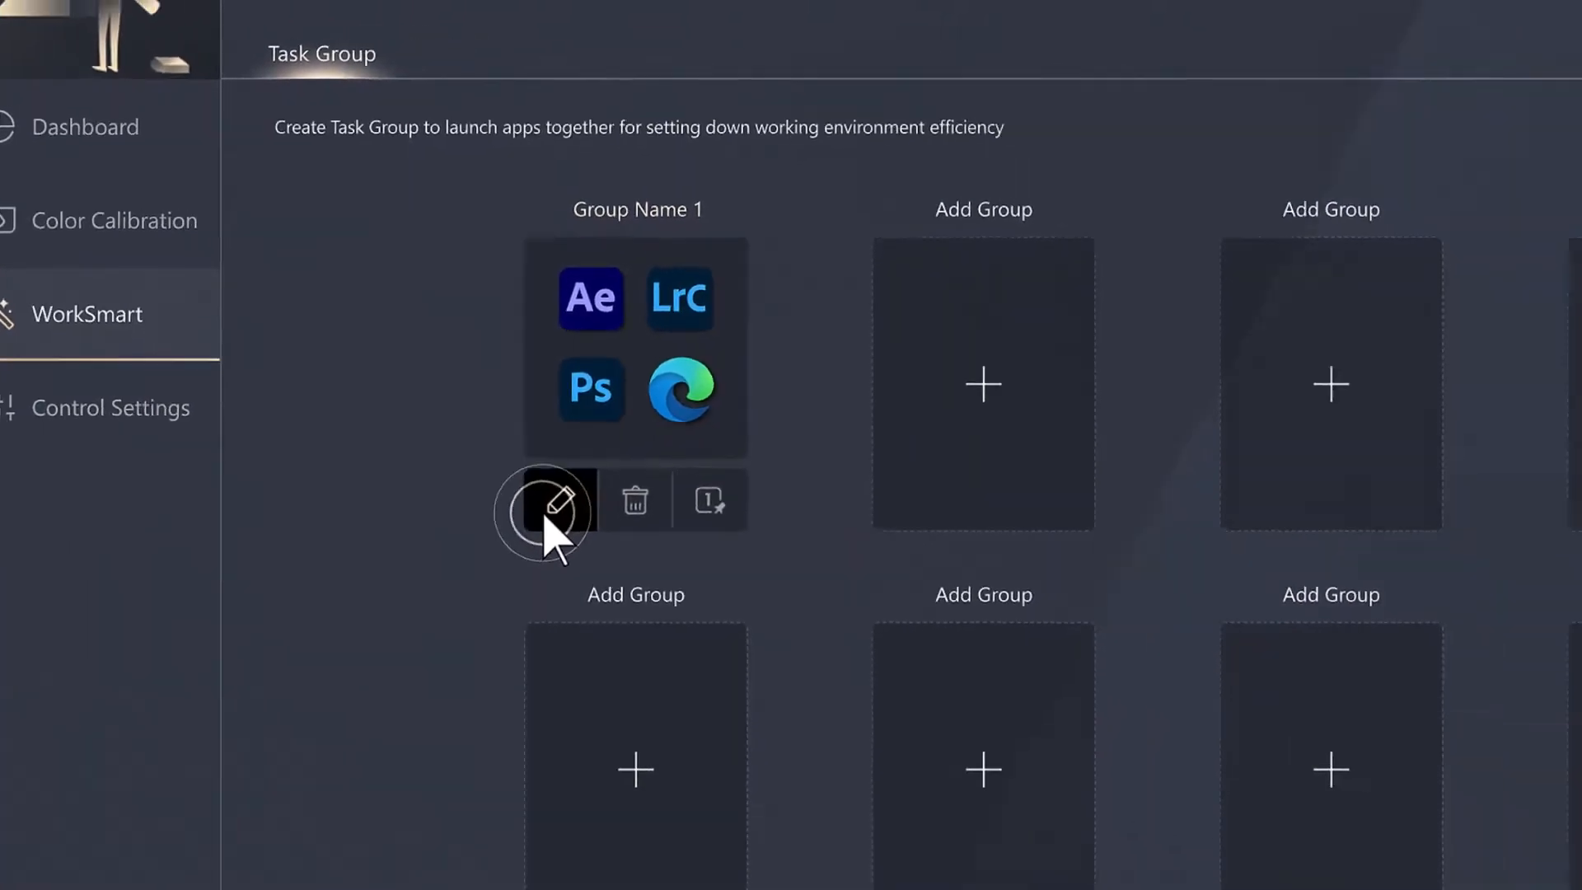
{"action": "left_click", "coordinate": [554, 501]}
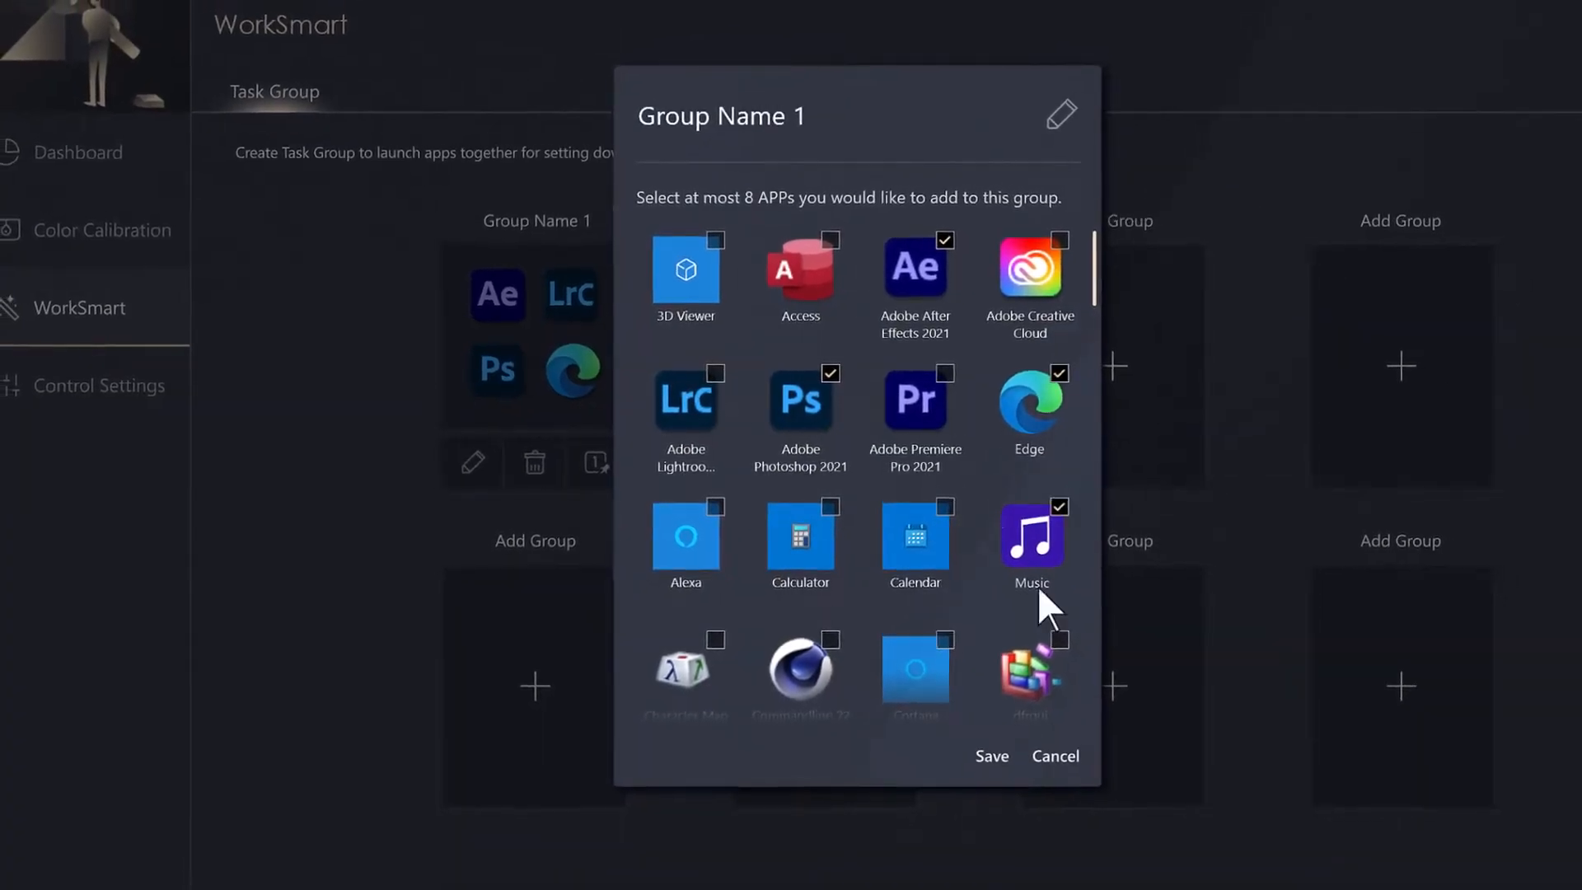
{"action": "left_click", "coordinate": [991, 757]}
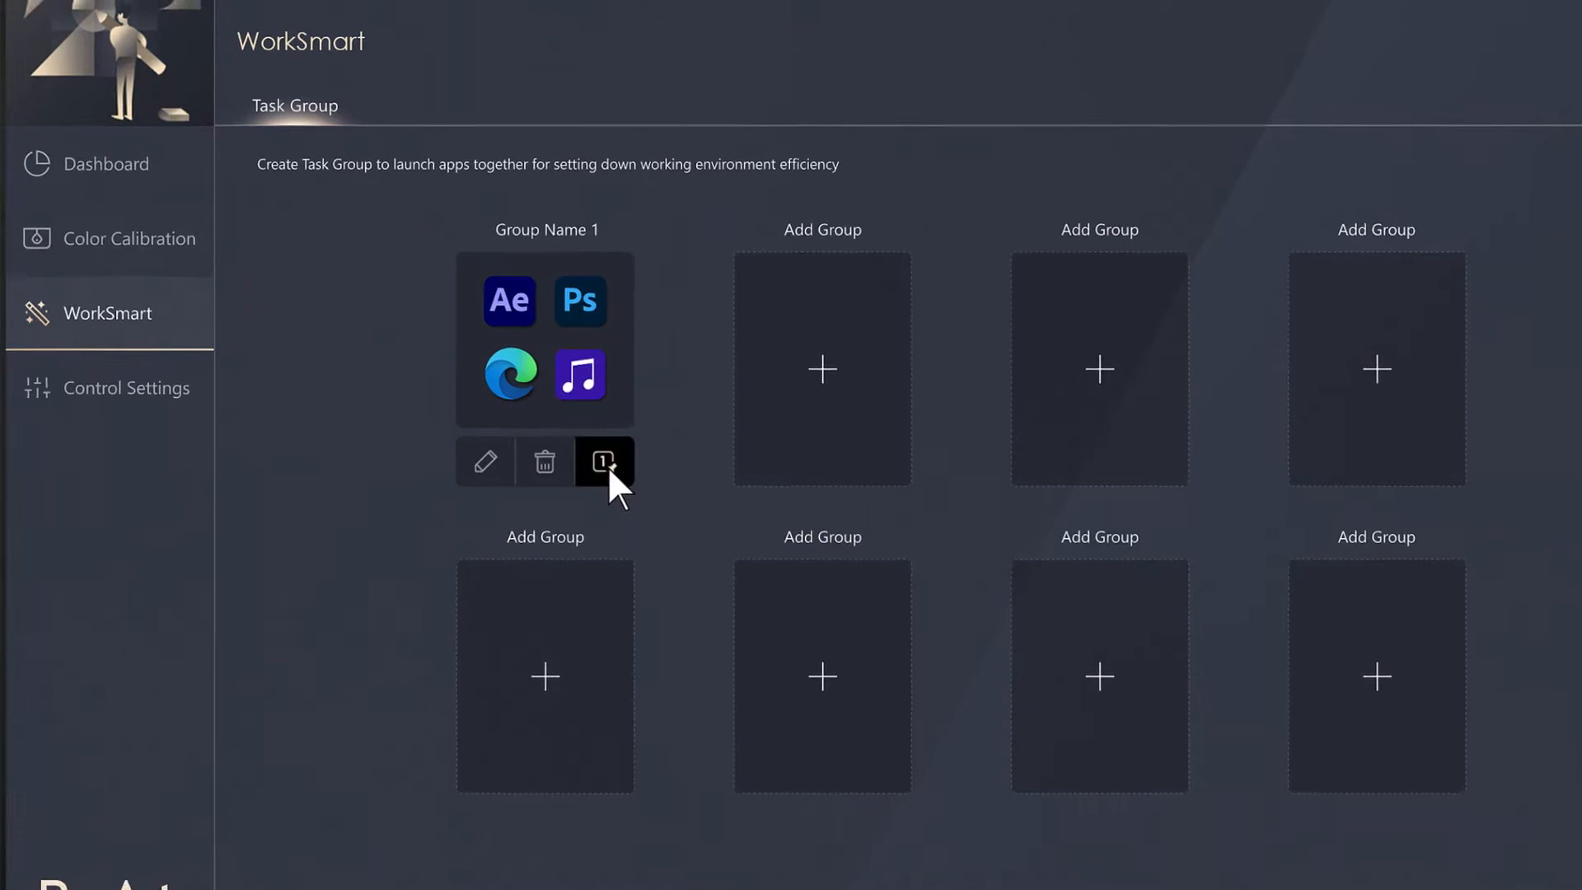
{"action": "left_click", "coordinate": [603, 461]}
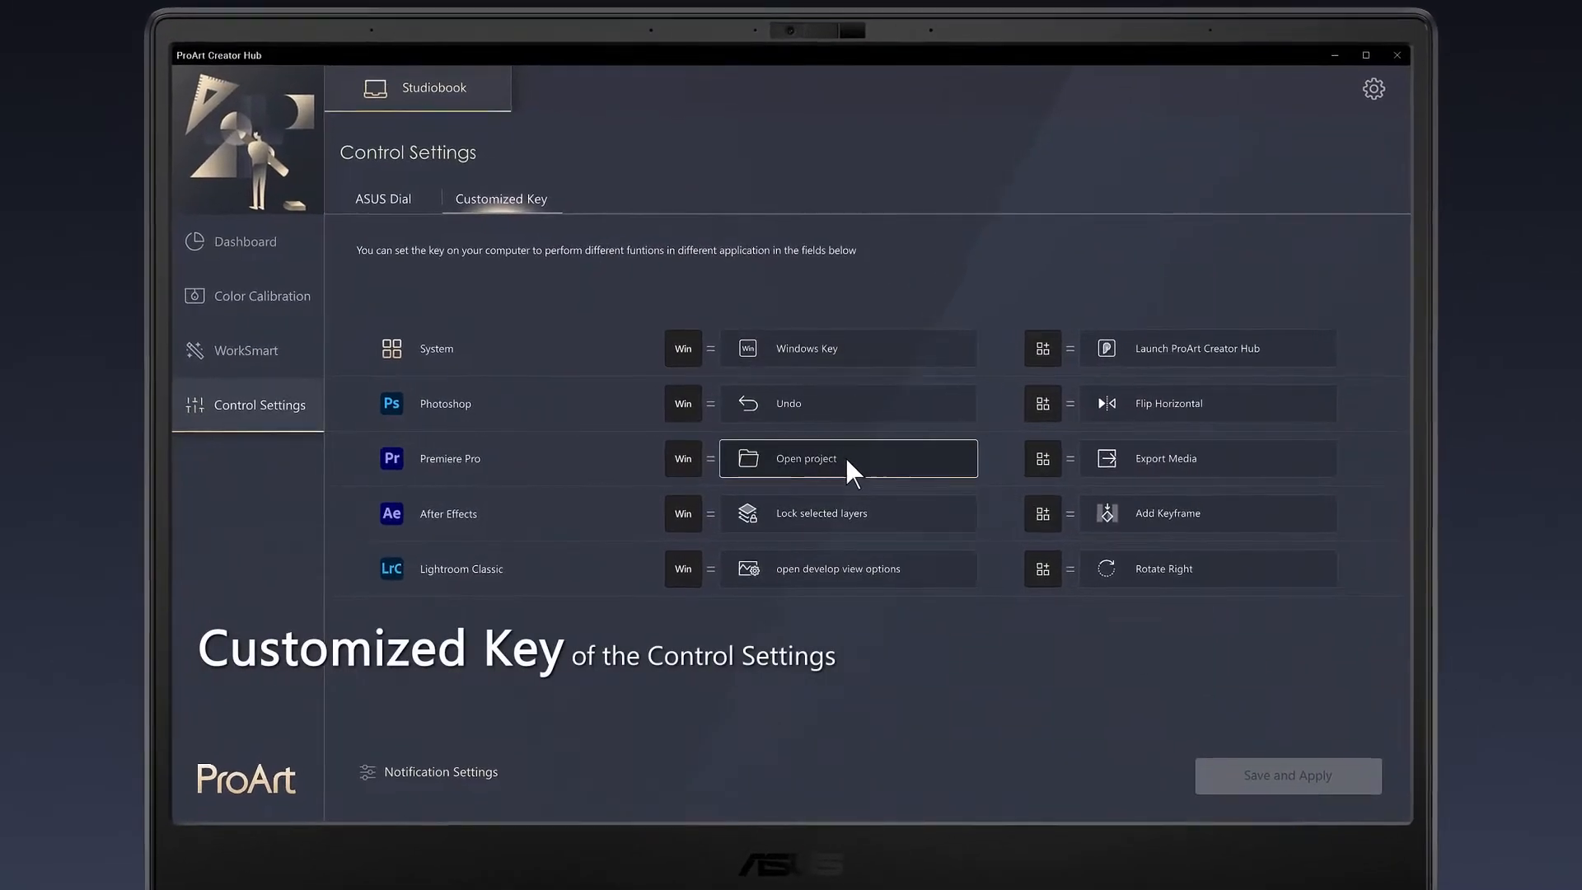
Assign a new function to Premiere Pro's customized Win key.
{"action": "left_click", "coordinate": [847, 458]}
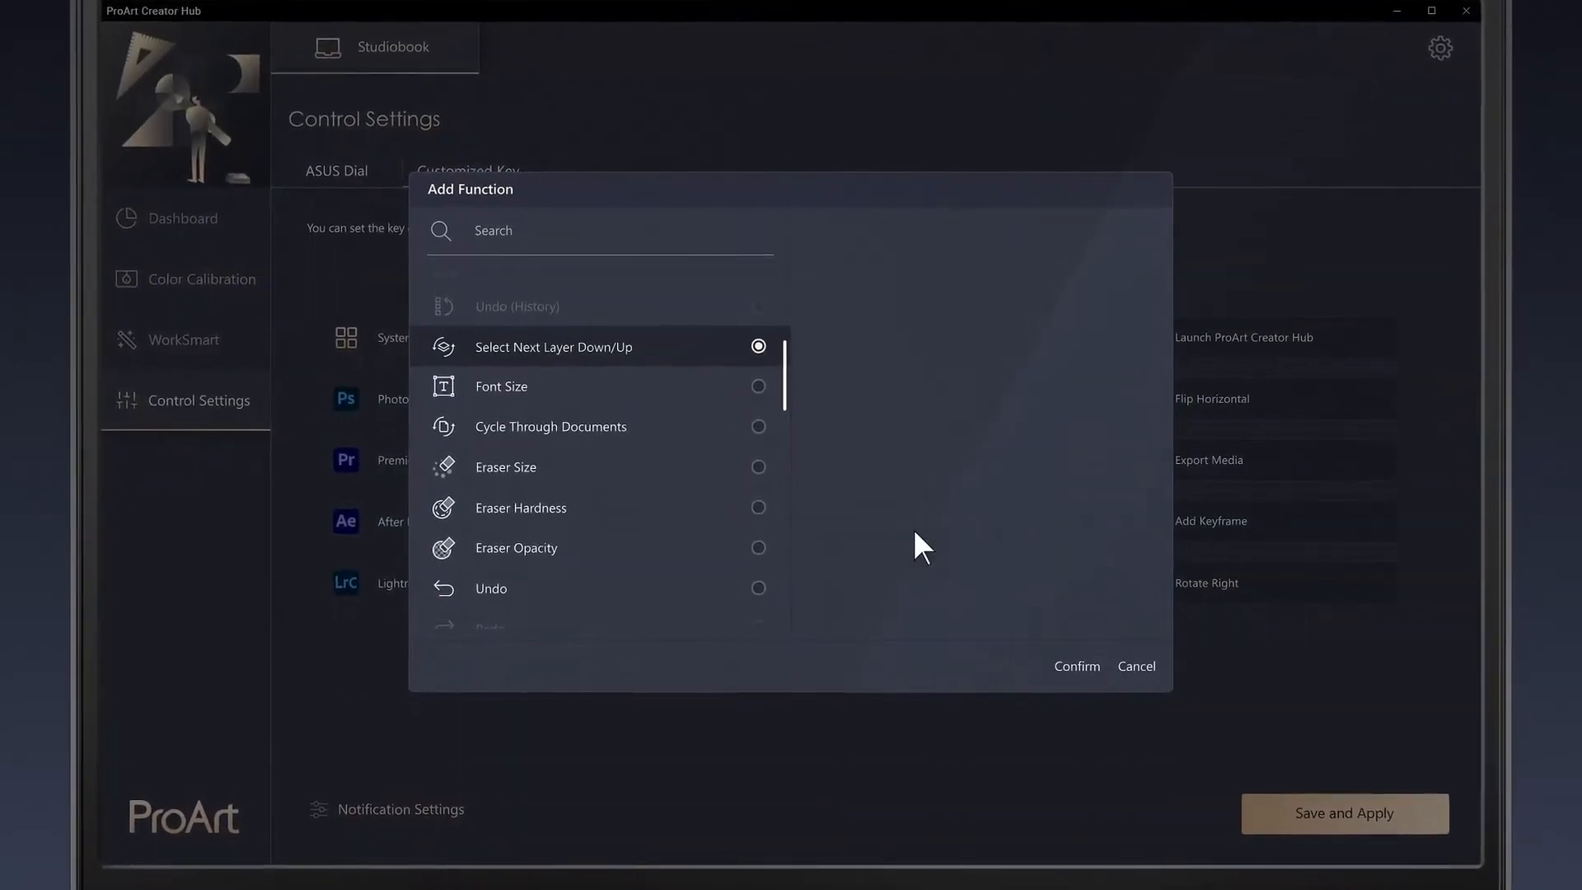
{"action": "left_click", "coordinate": [1076, 665]}
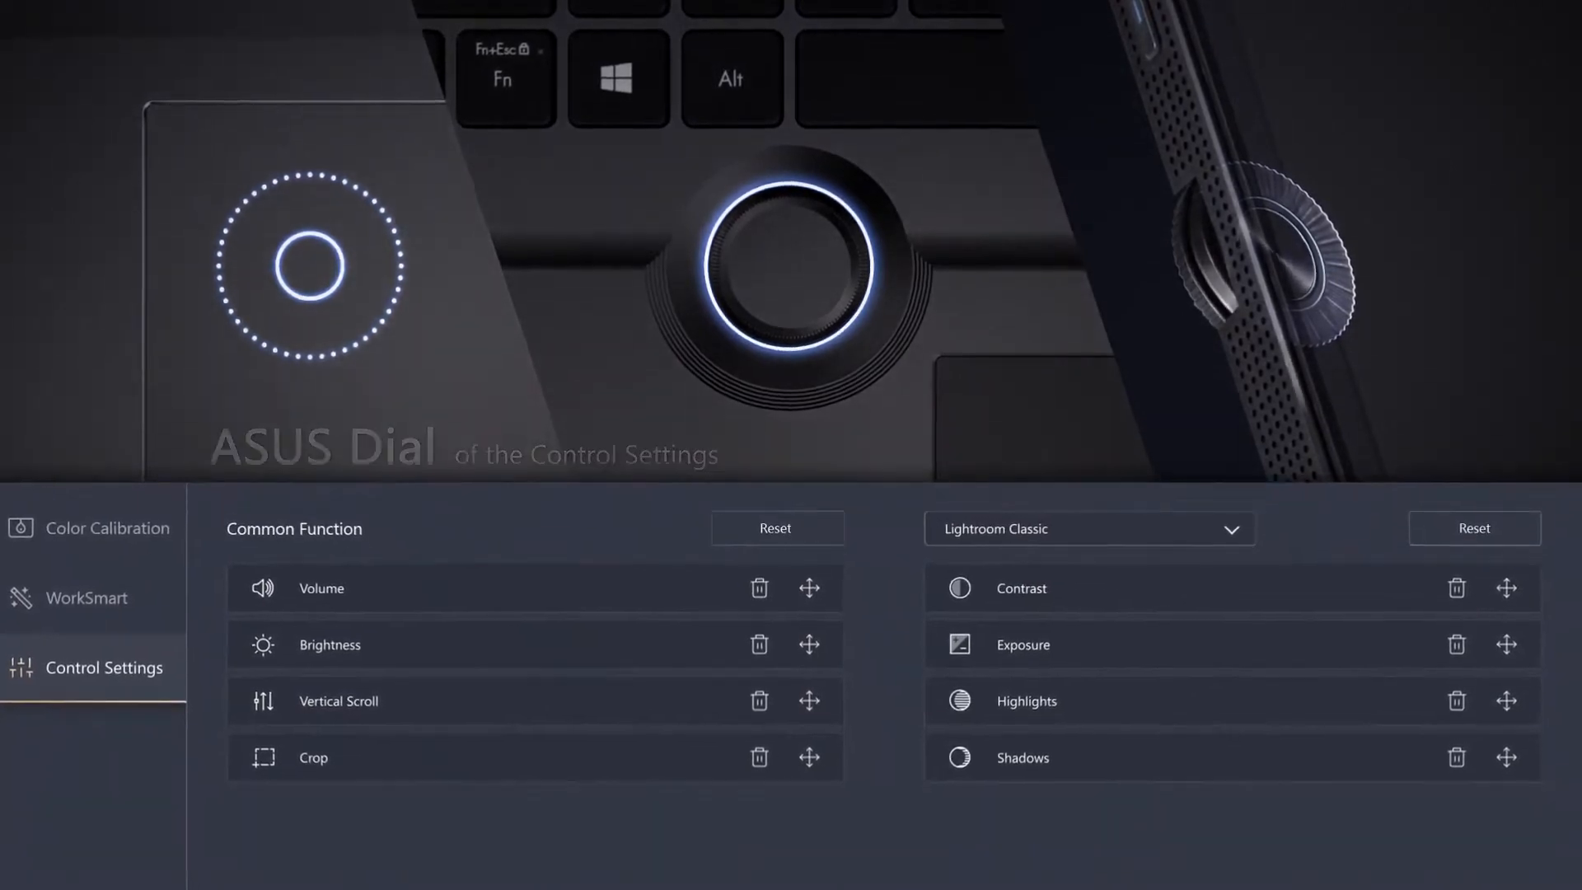
Switch the ASUS Dial's app-specific functions to Photoshop.
{"action": "left_click", "coordinate": [1088, 529]}
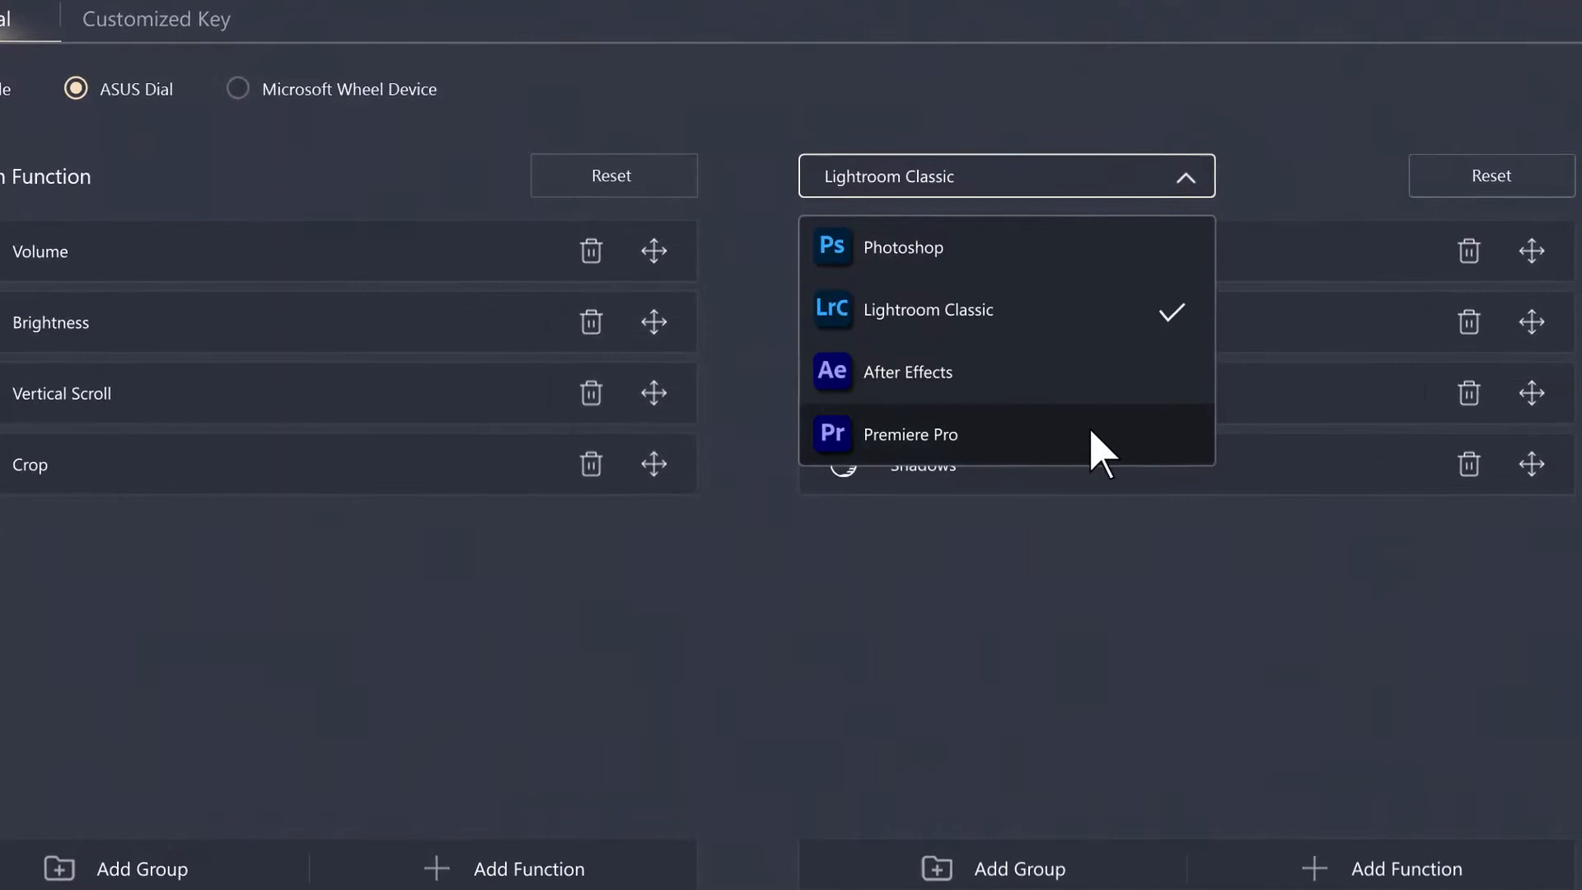
{"action": "left_click", "coordinate": [905, 247]}
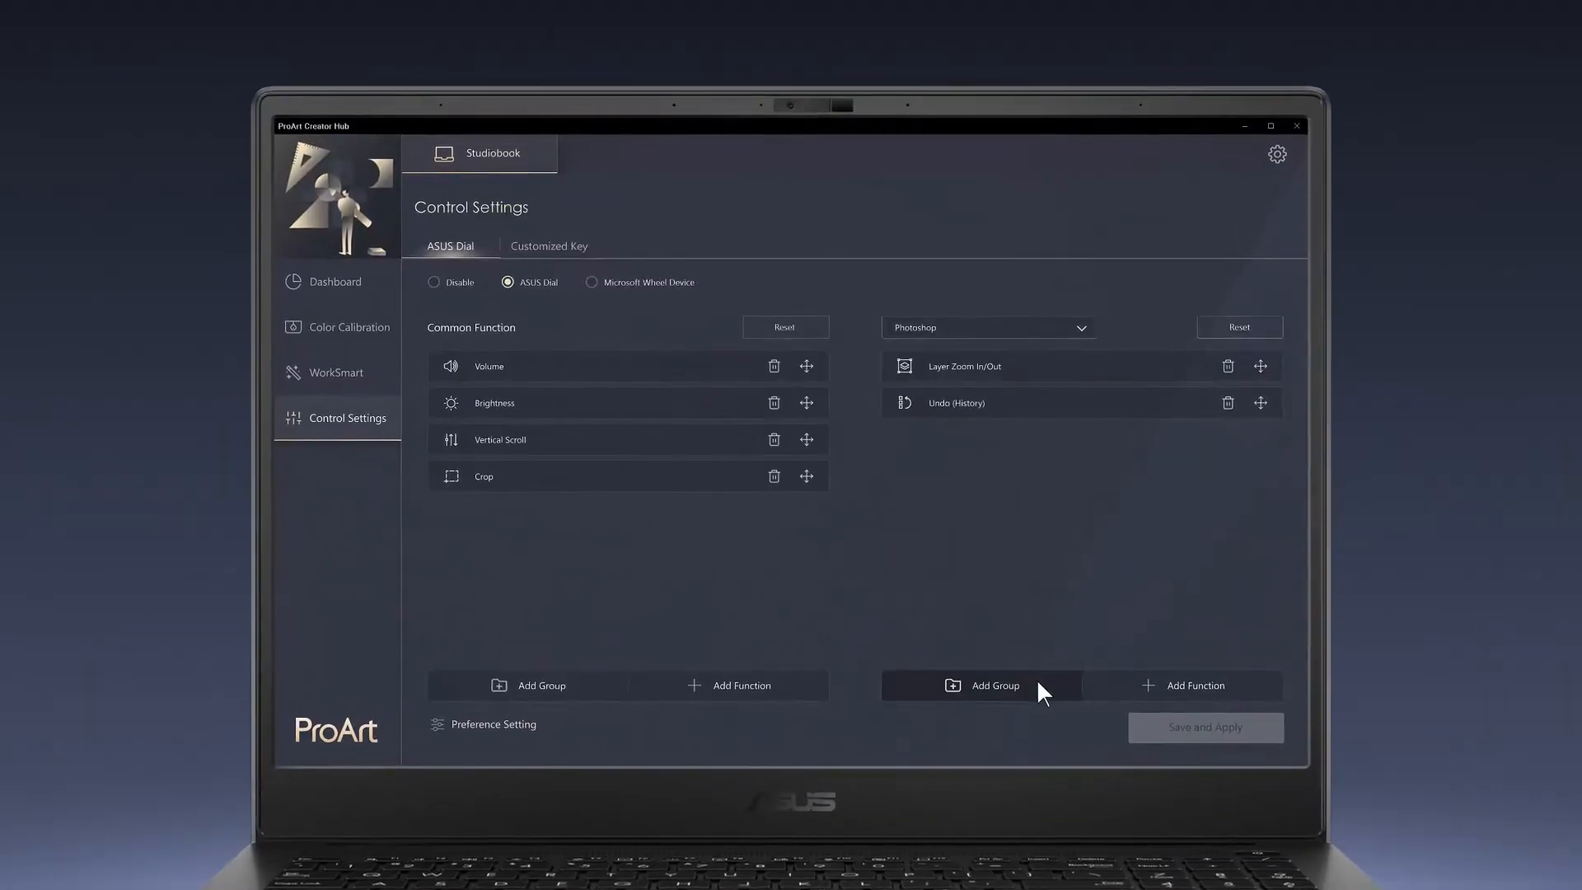
Add a Brush Group to Photoshop's dial list and set adjustment speed to Fast.
{"action": "left_click", "coordinate": [994, 685]}
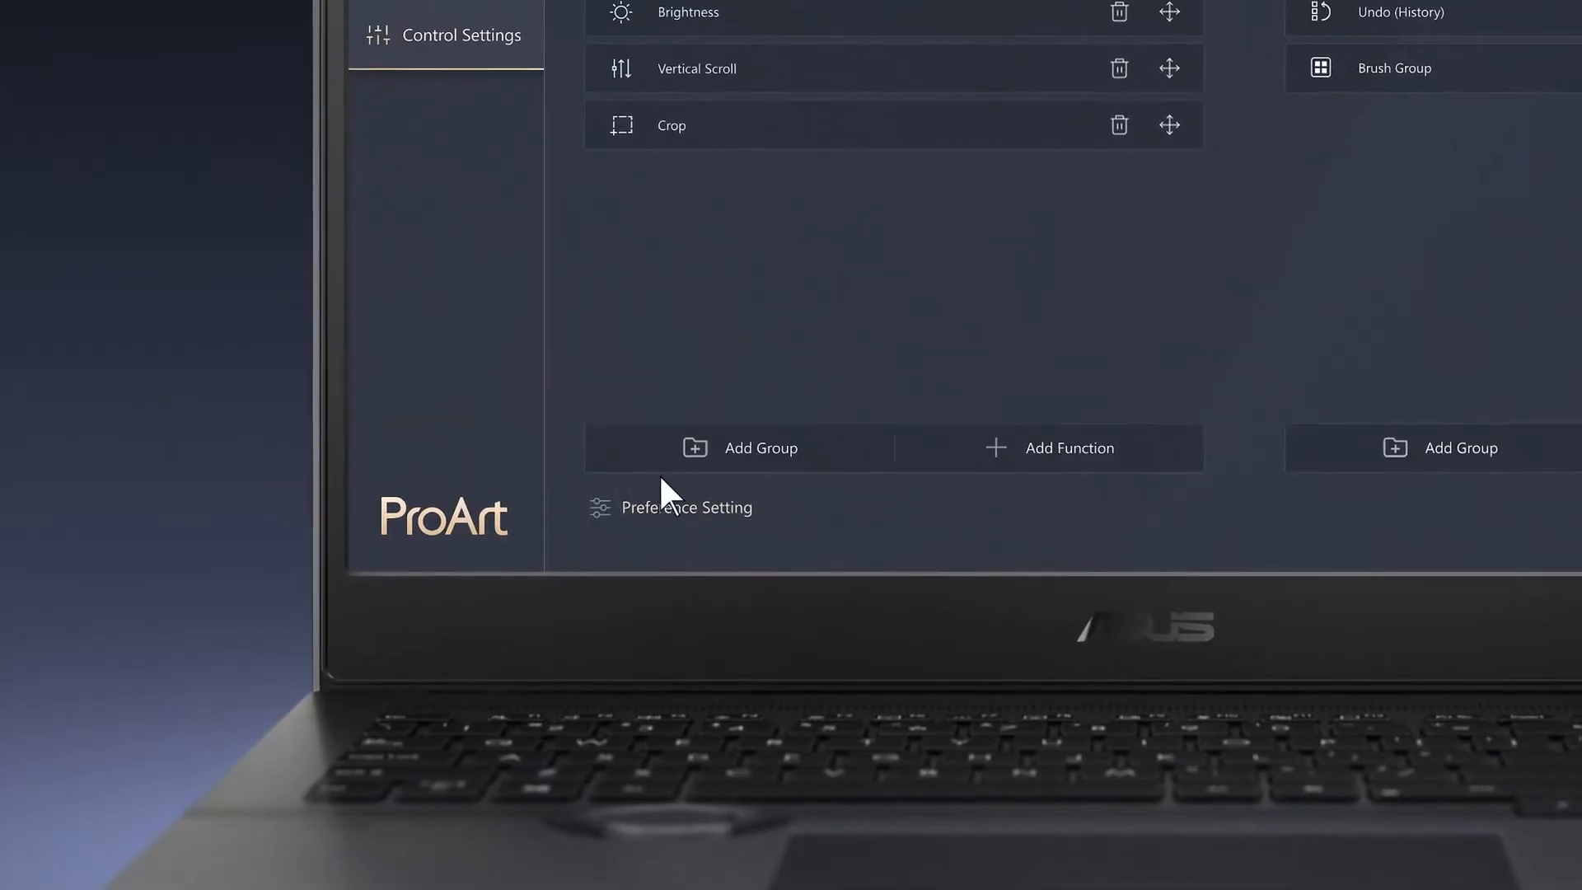
{"action": "left_click", "coordinate": [687, 507]}
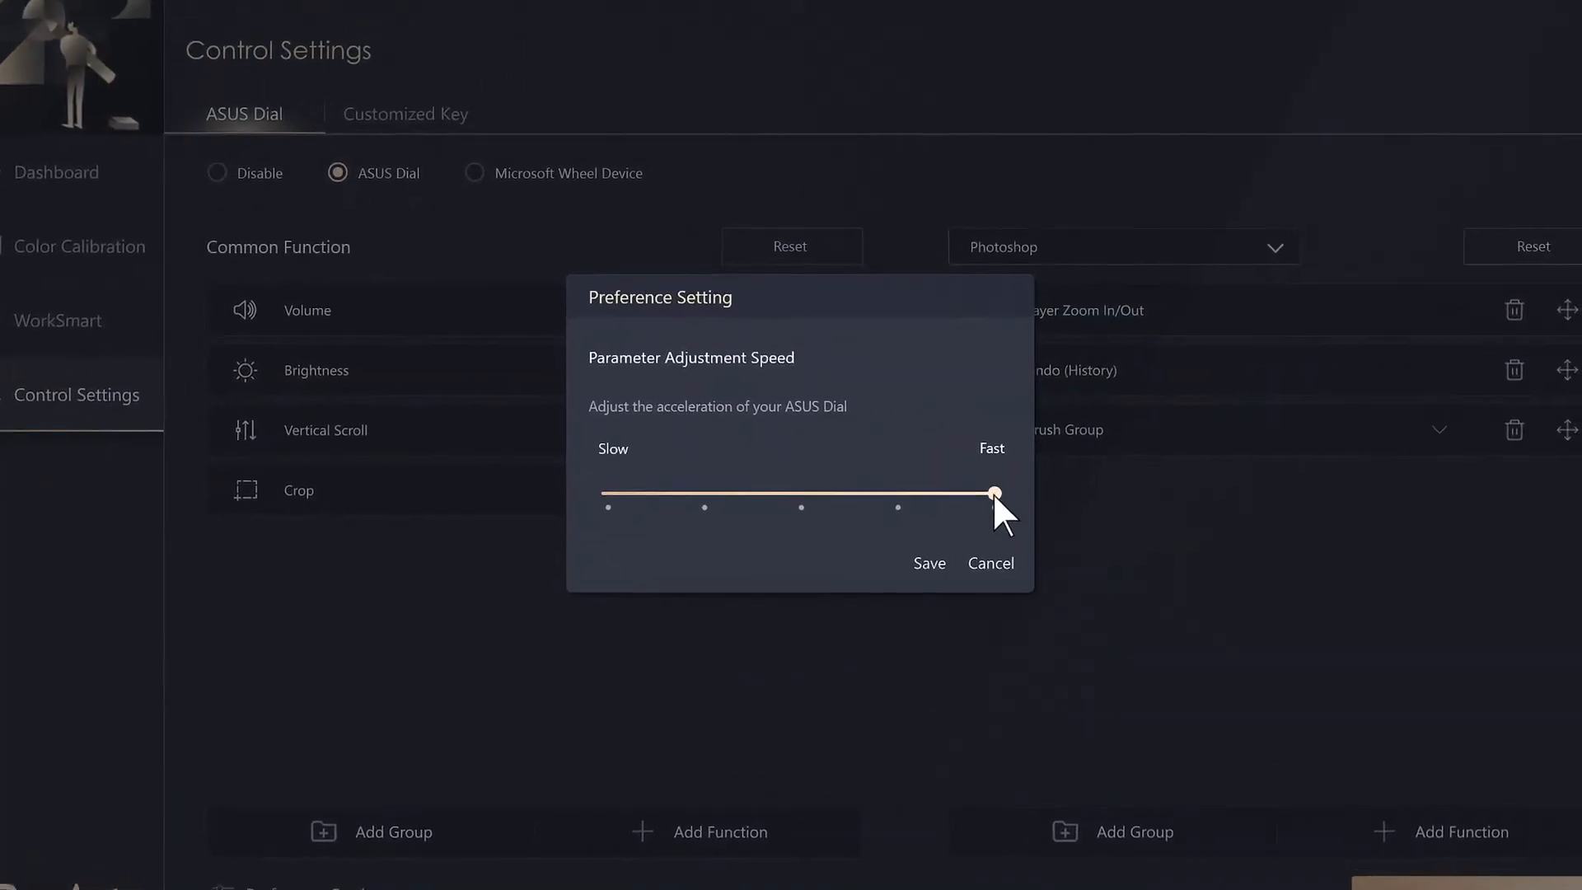
{"action": "left_click_drag", "start_coordinate": [994, 493], "coordinate": [793, 508]}
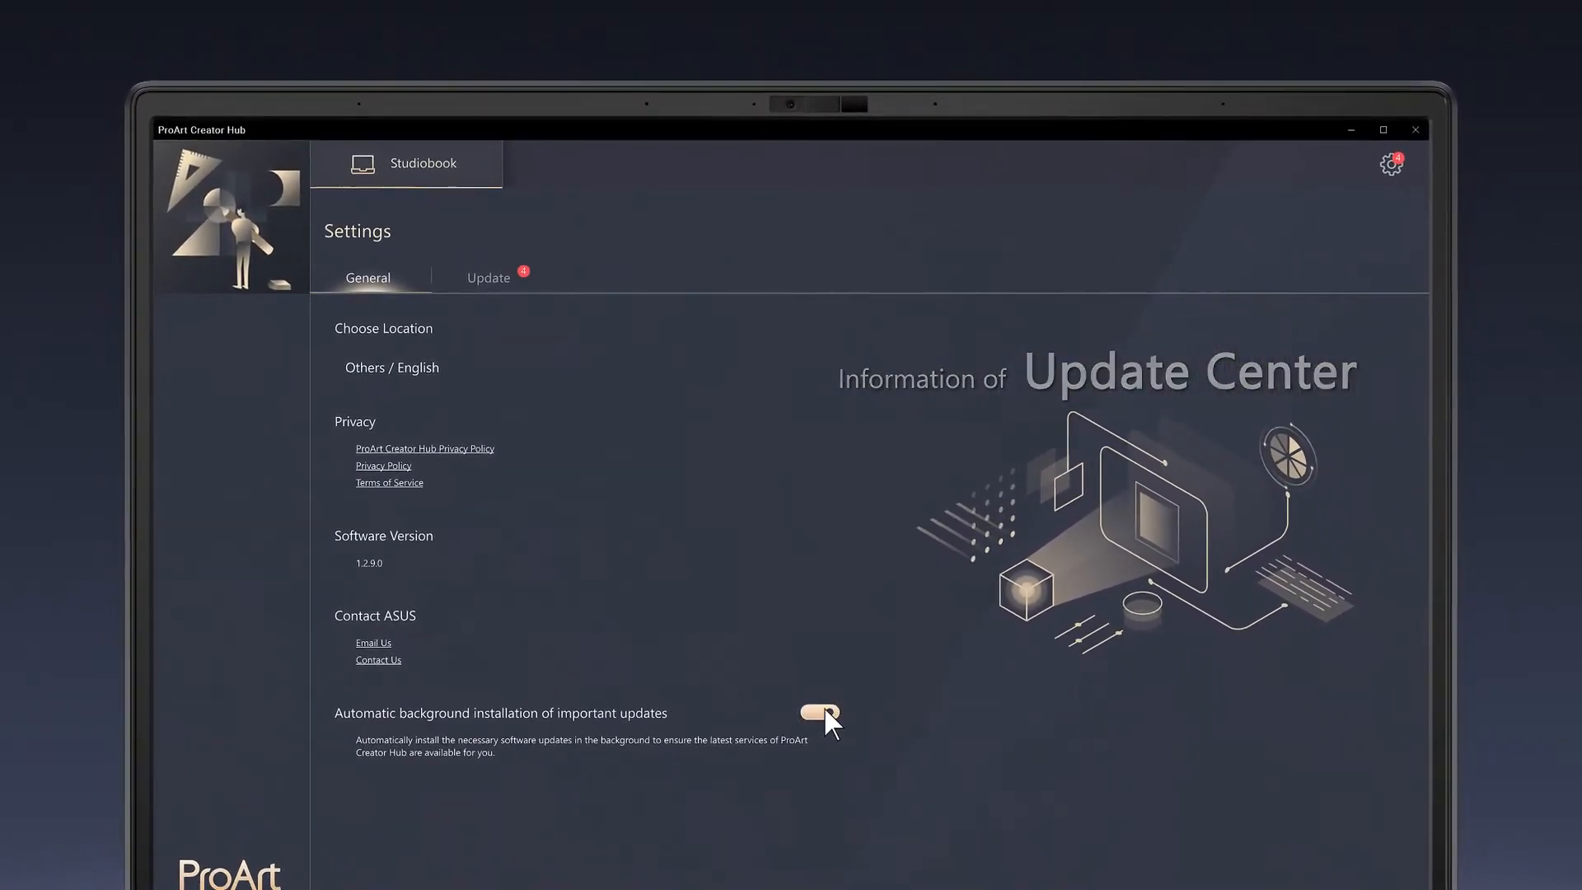
Show the Update tab listing ASUS Control Panel Toolkit V1.1.5.0.
{"action": "left_click", "coordinate": [488, 277]}
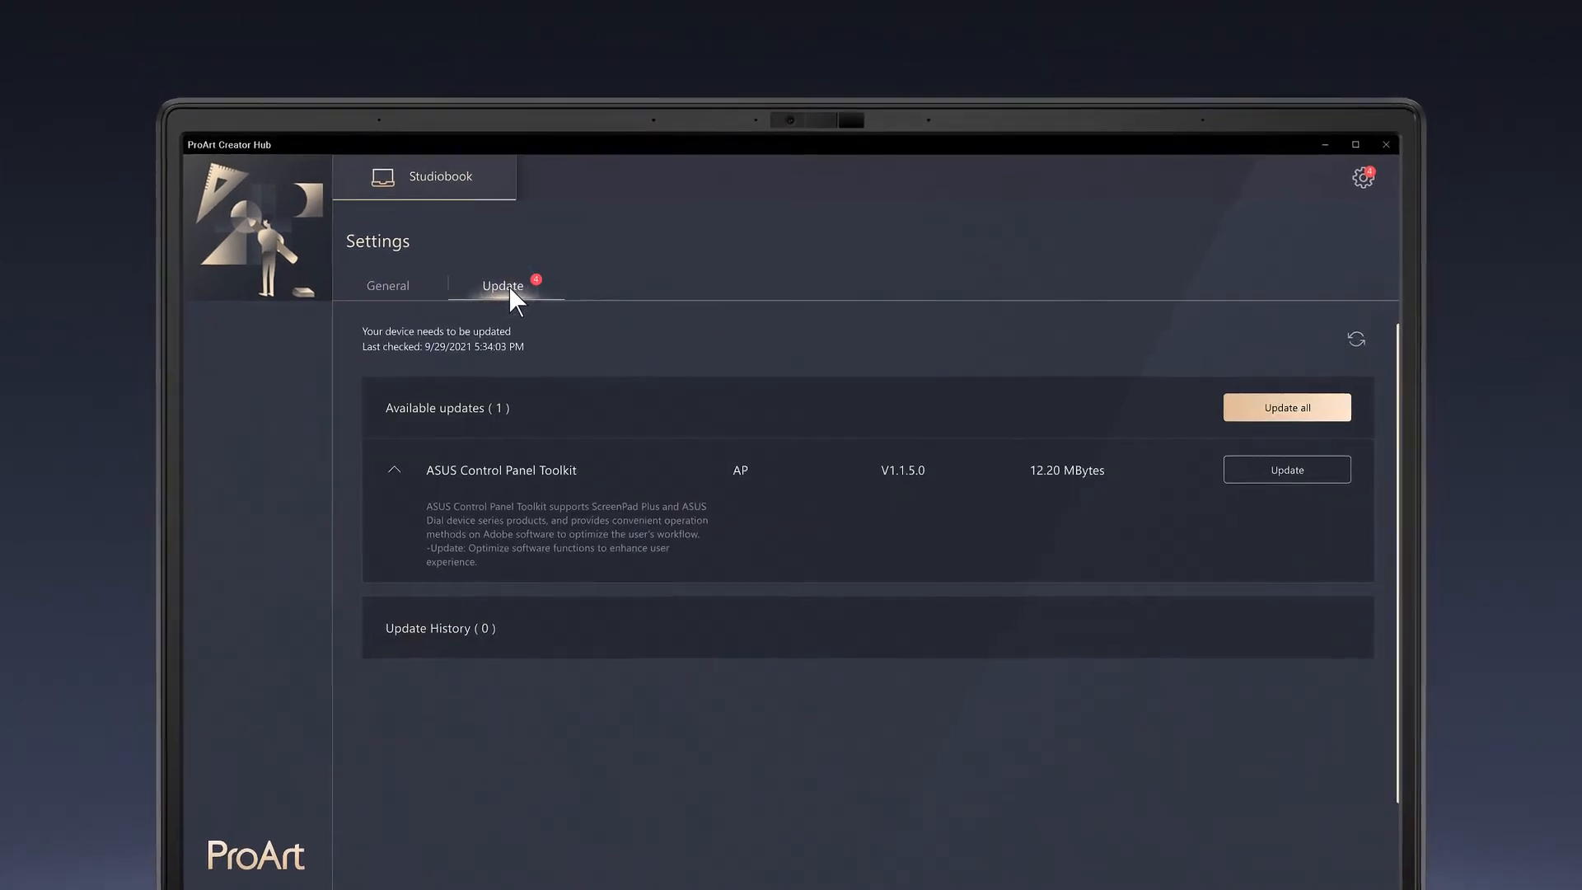